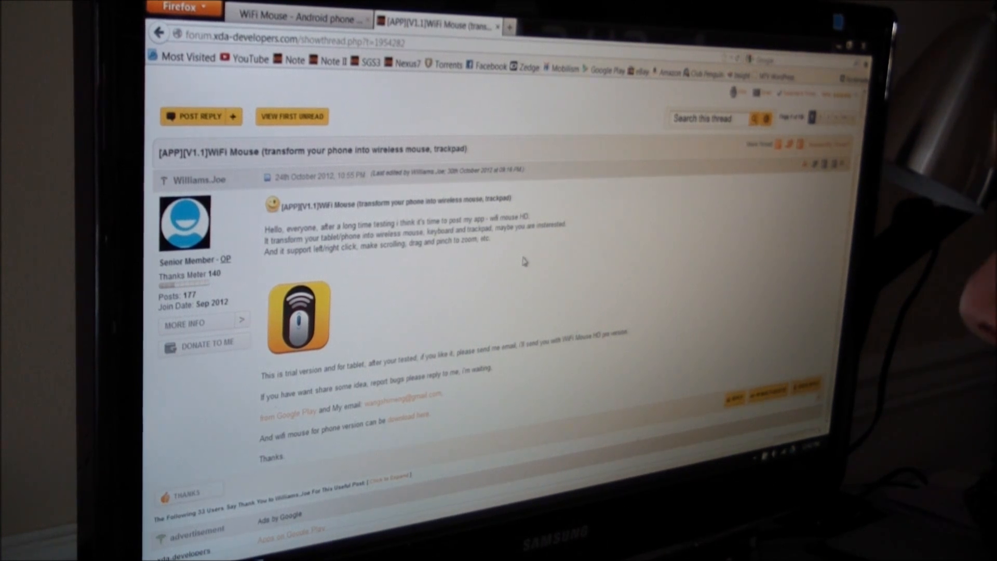
scroll("down", 3)
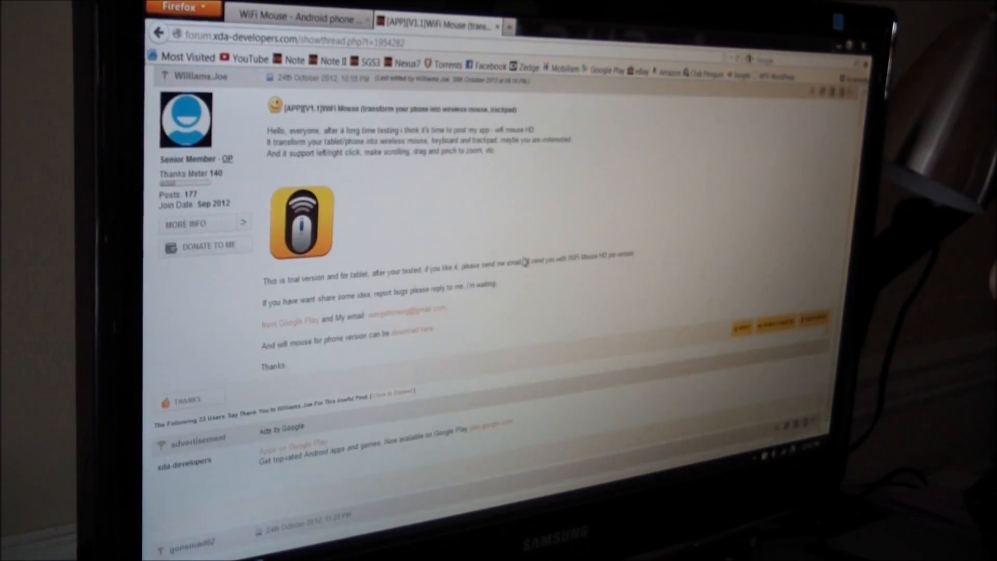
scroll("down", 3)
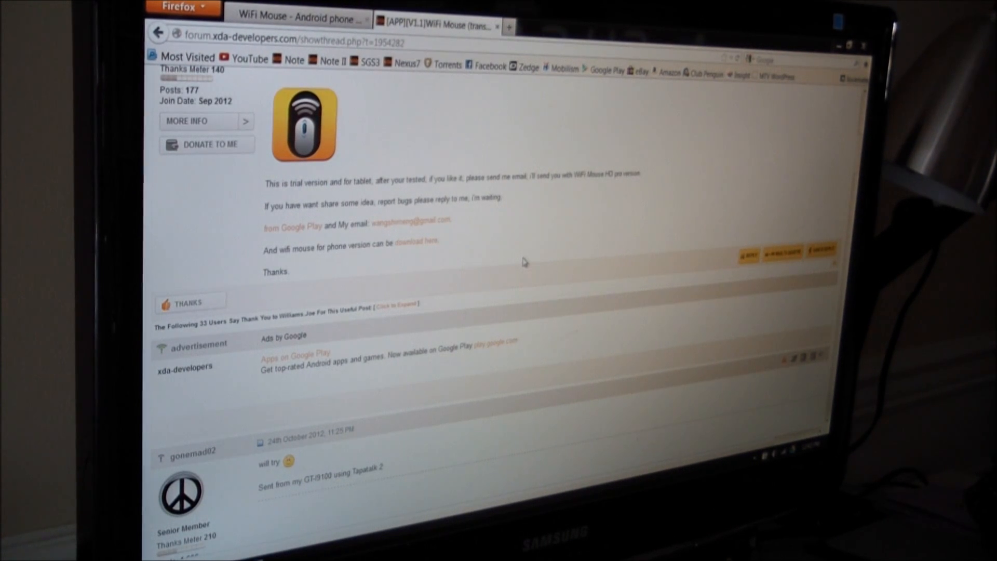
scroll("up", 3)
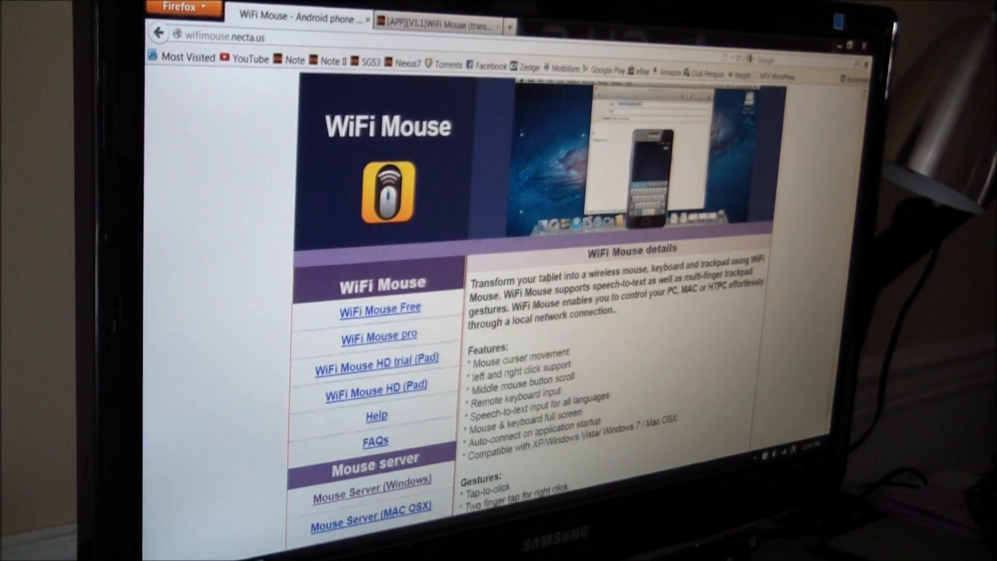
scroll("down", 3)
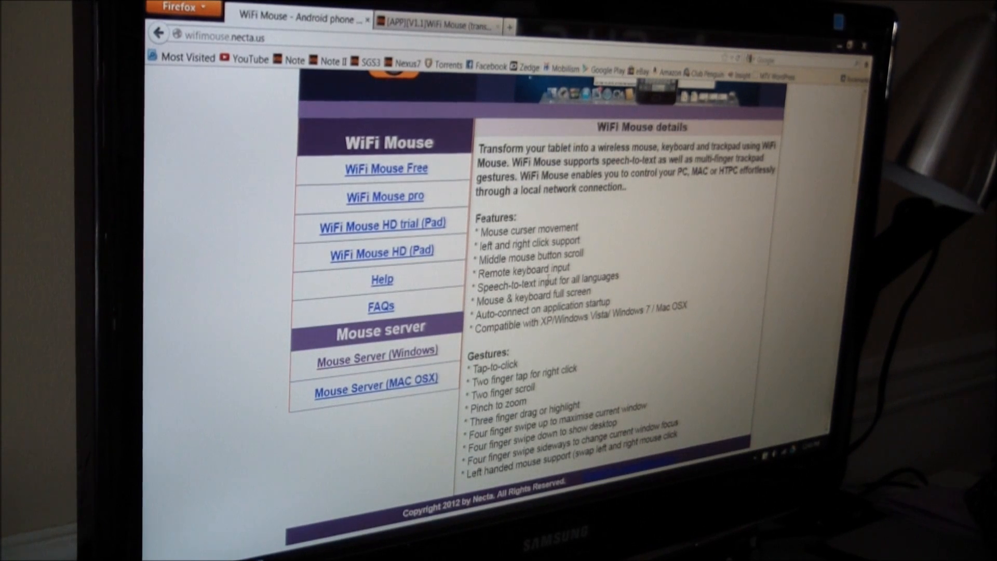